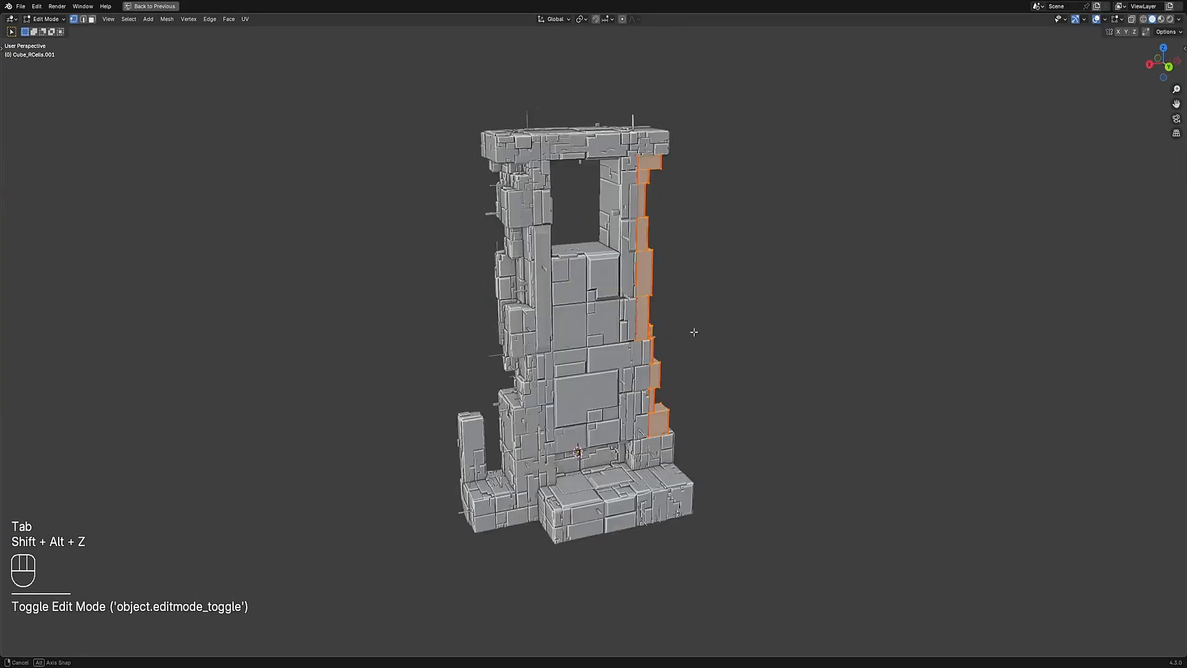
- Preview the greebled tower in Rendered shading, then restore the full workspace showing the plain gate
key(z)
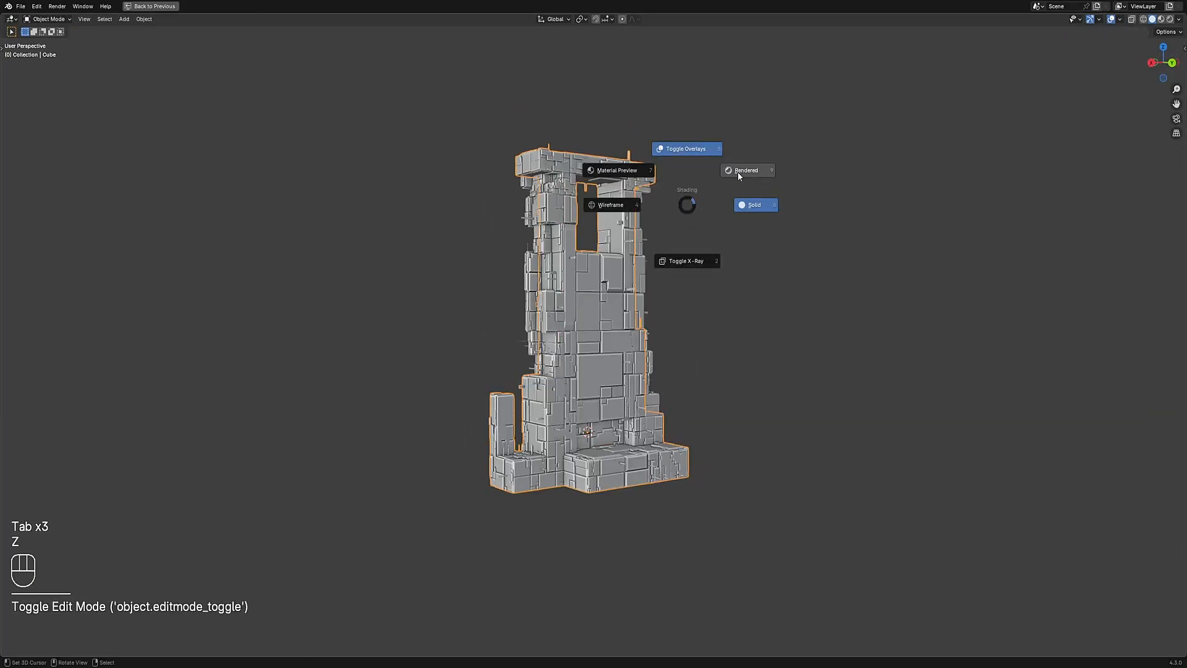
click(746, 169)
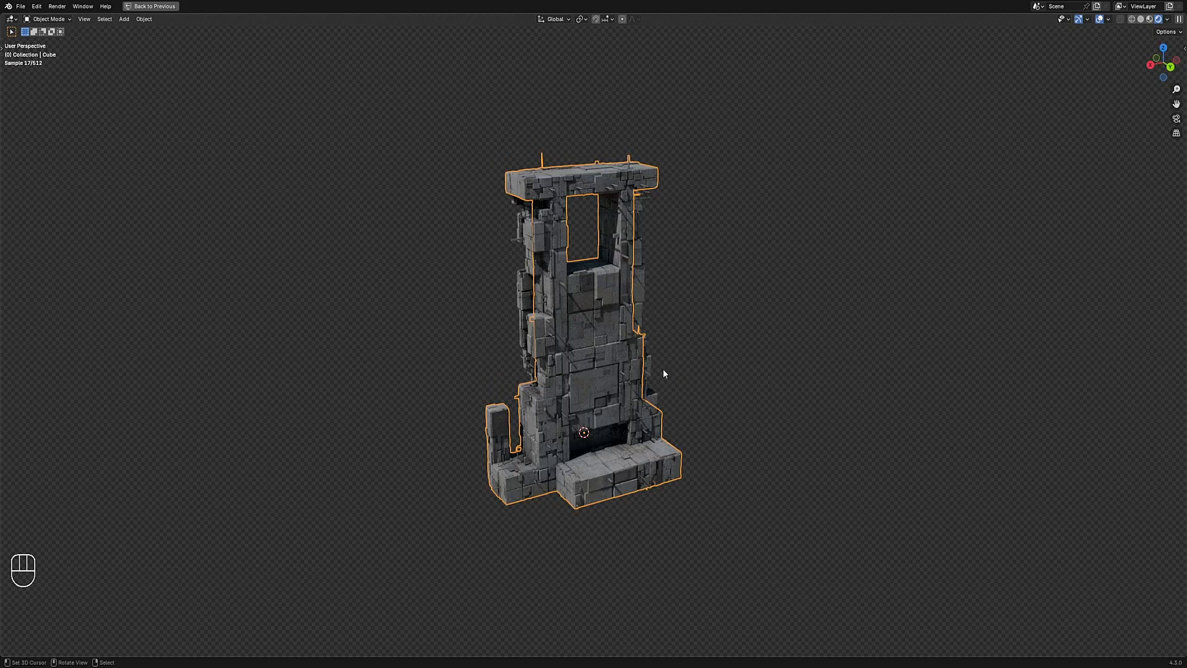
key(ctrl+alt+home)
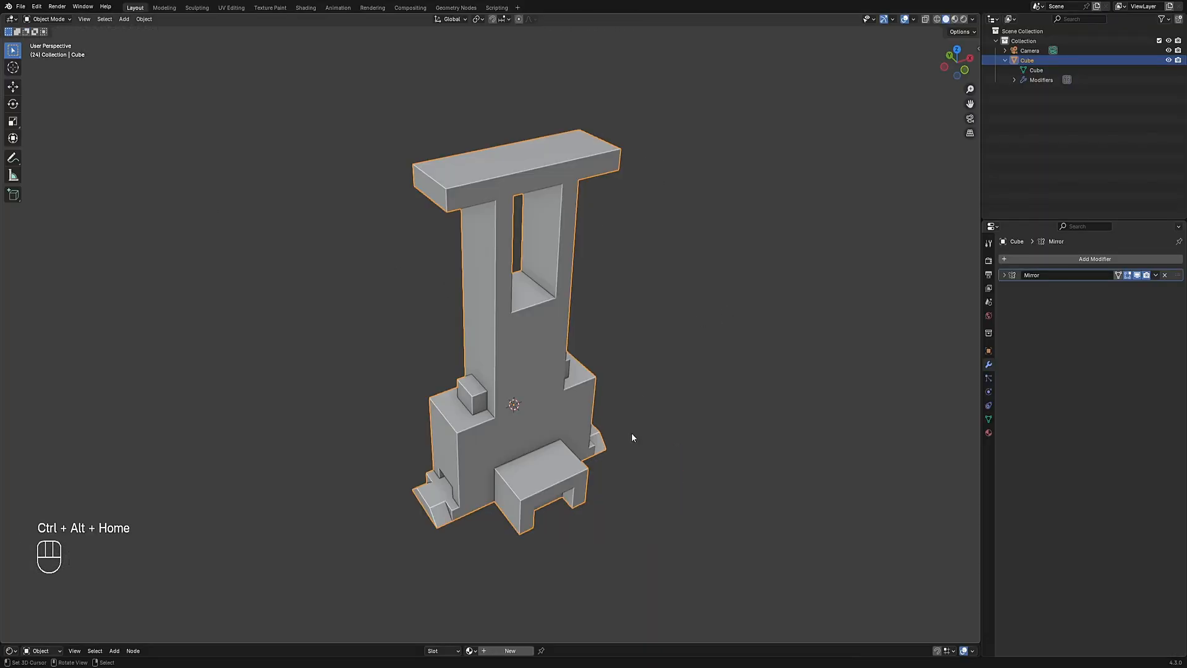
key(Tab)
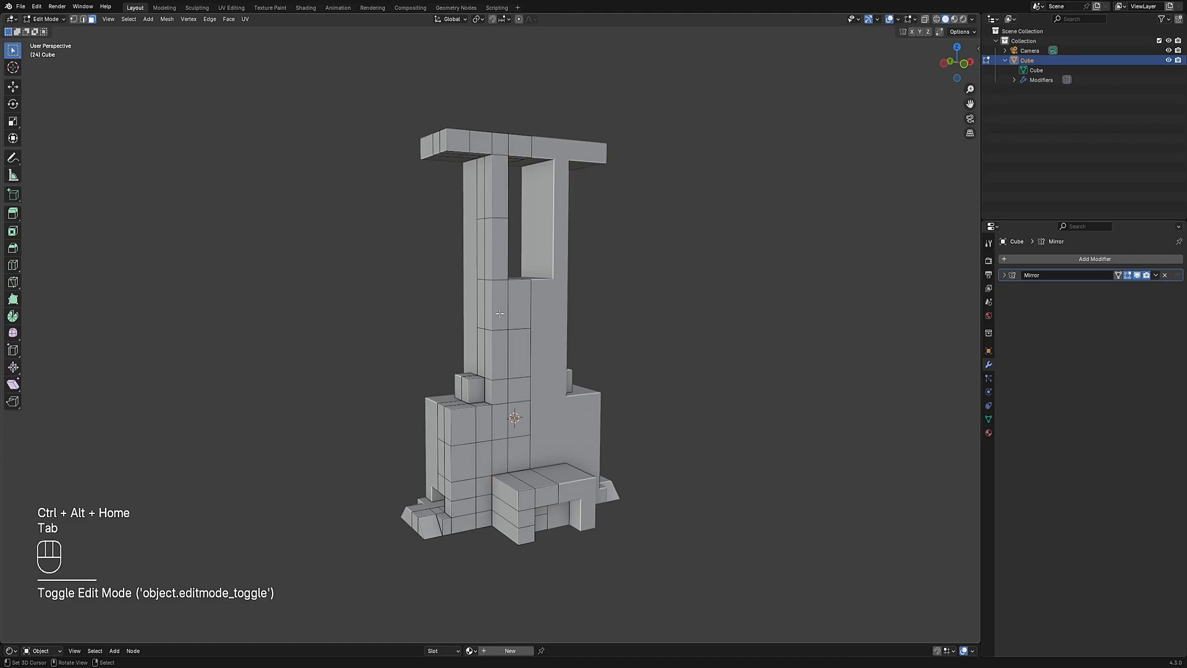
click(499, 334)
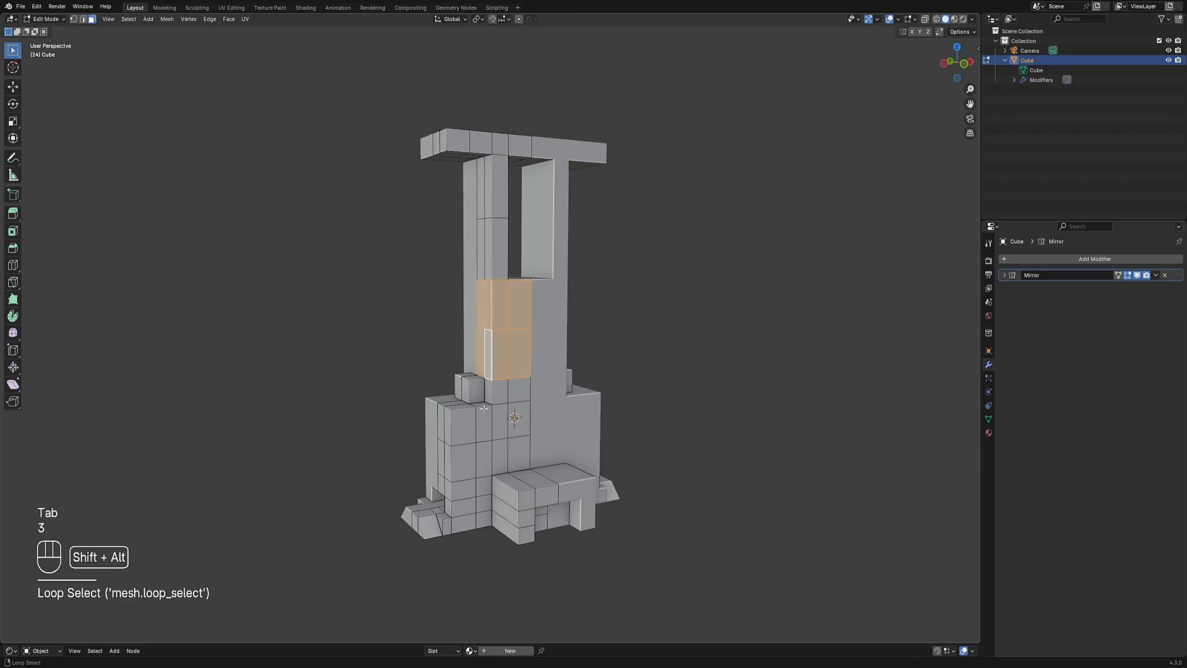
key(Tab)
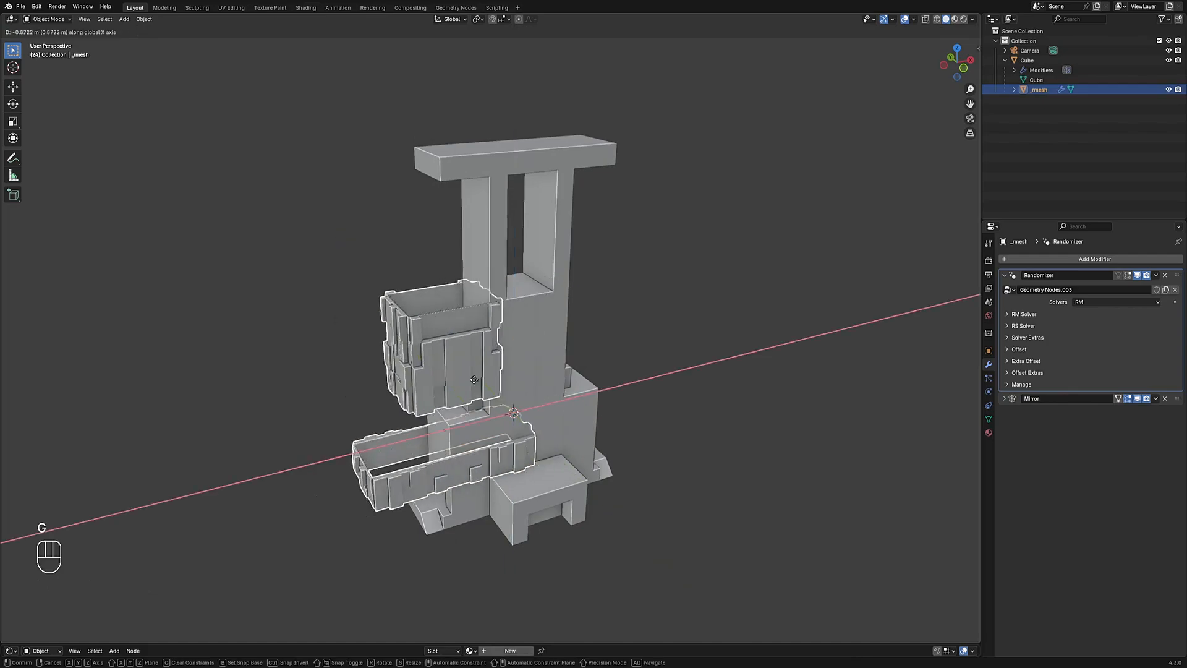
click(1166, 274)
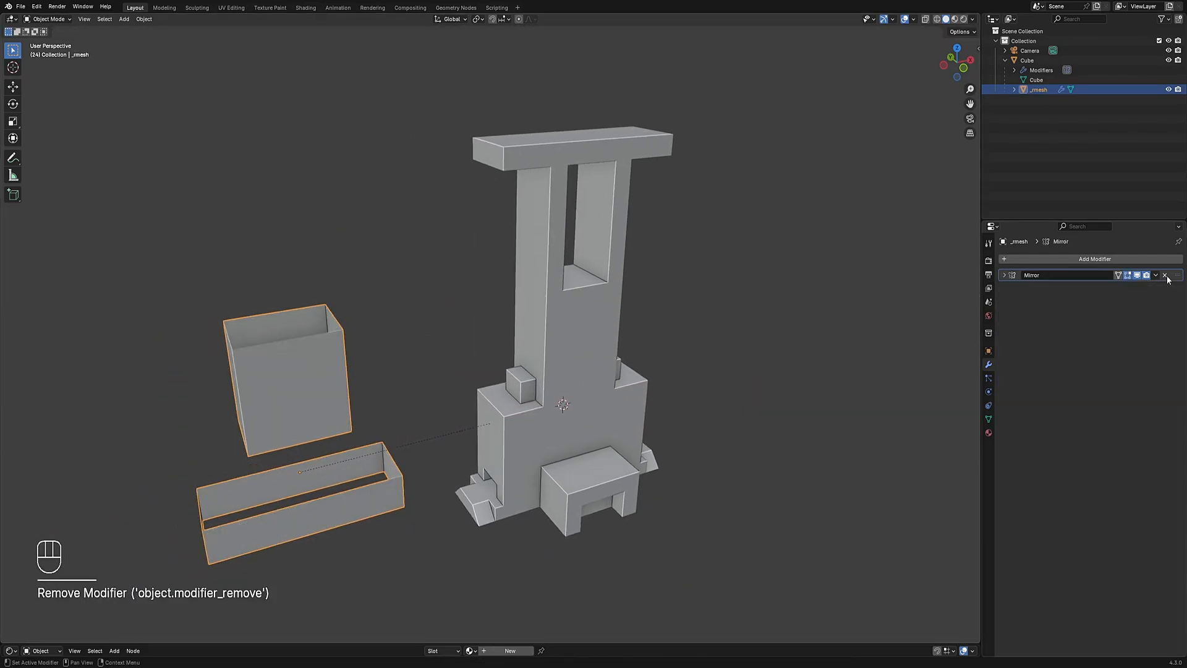
key(X)
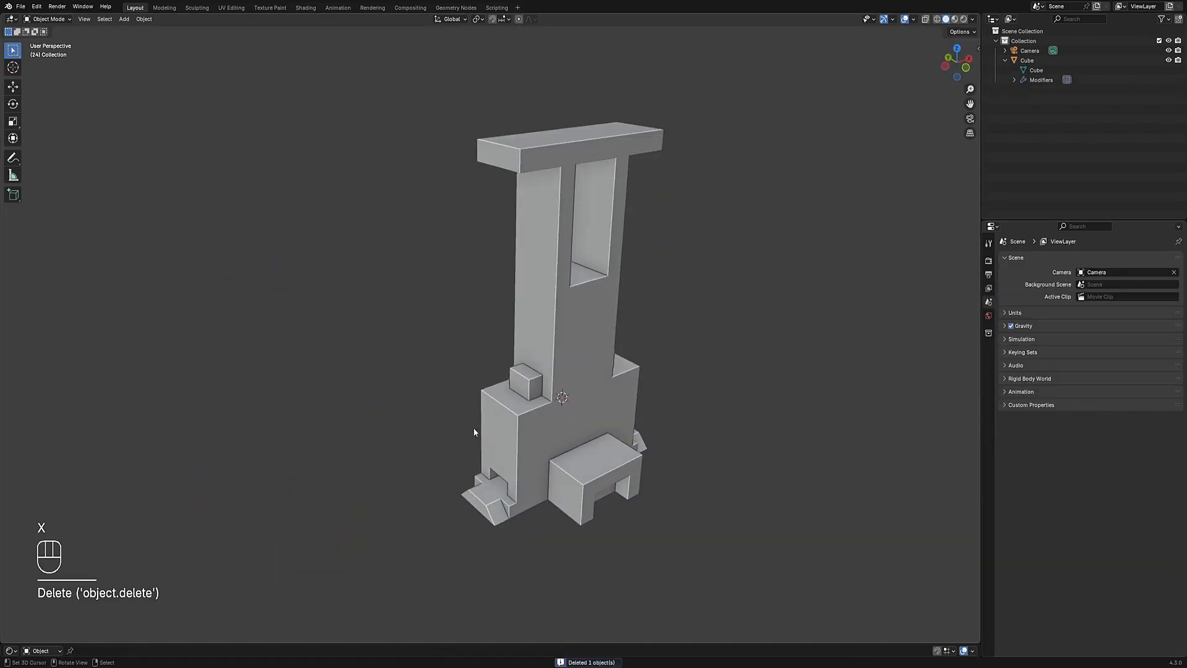
- Select all gate faces and add a Randomizer modifier for blocky greeble detail
key(Tab)
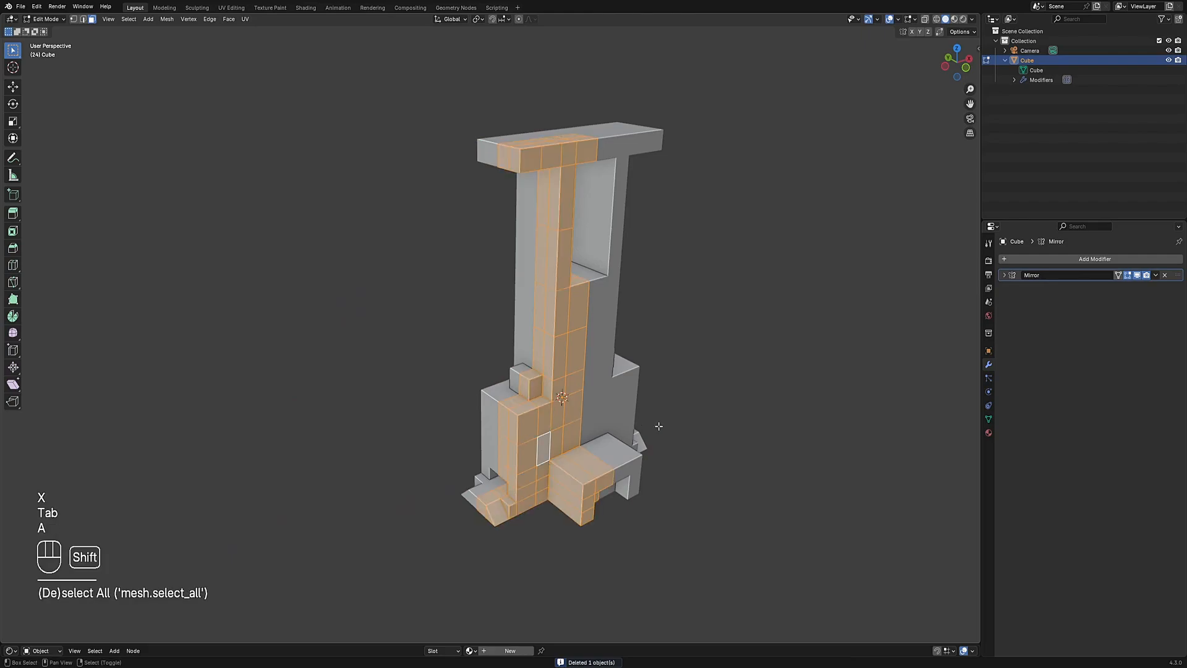
key(Tab)
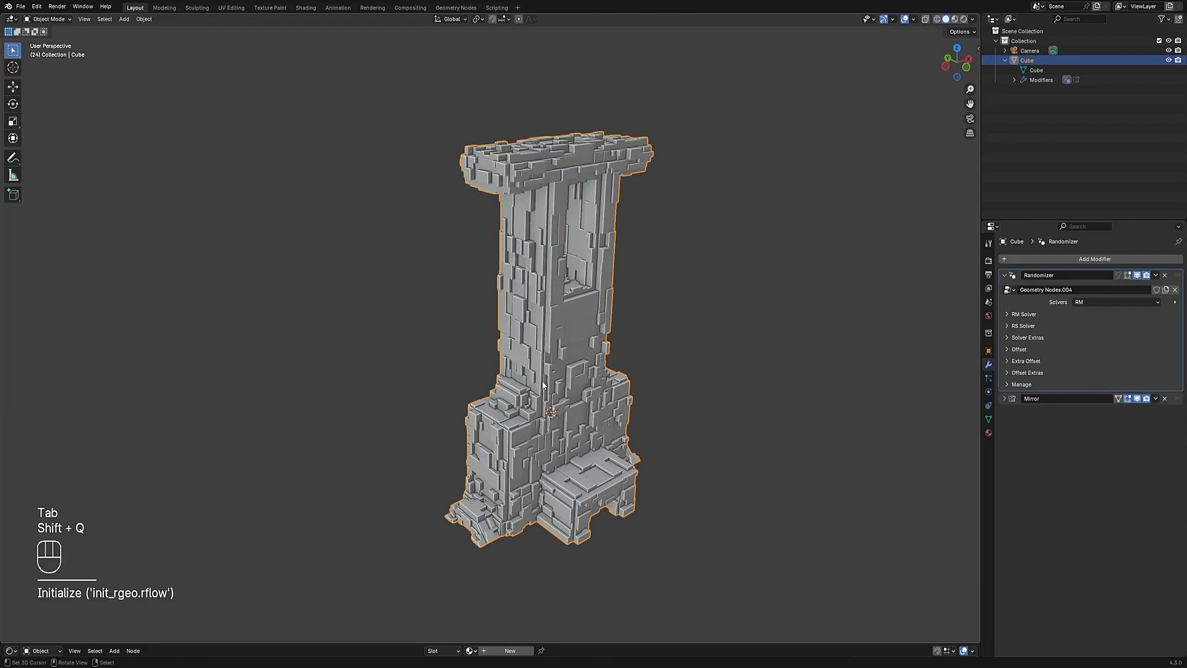
key(g)
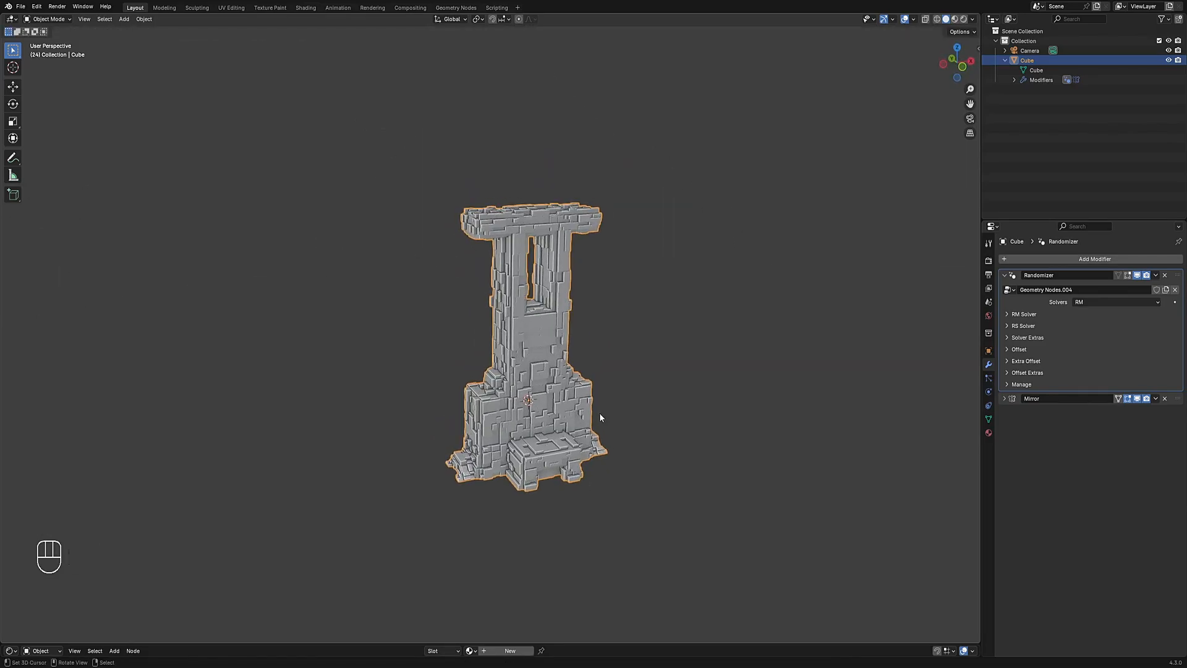
- Re-initialize the Random Flow Randomizer on the gate, producing a separate doorway _mesh piece
key(Tab)
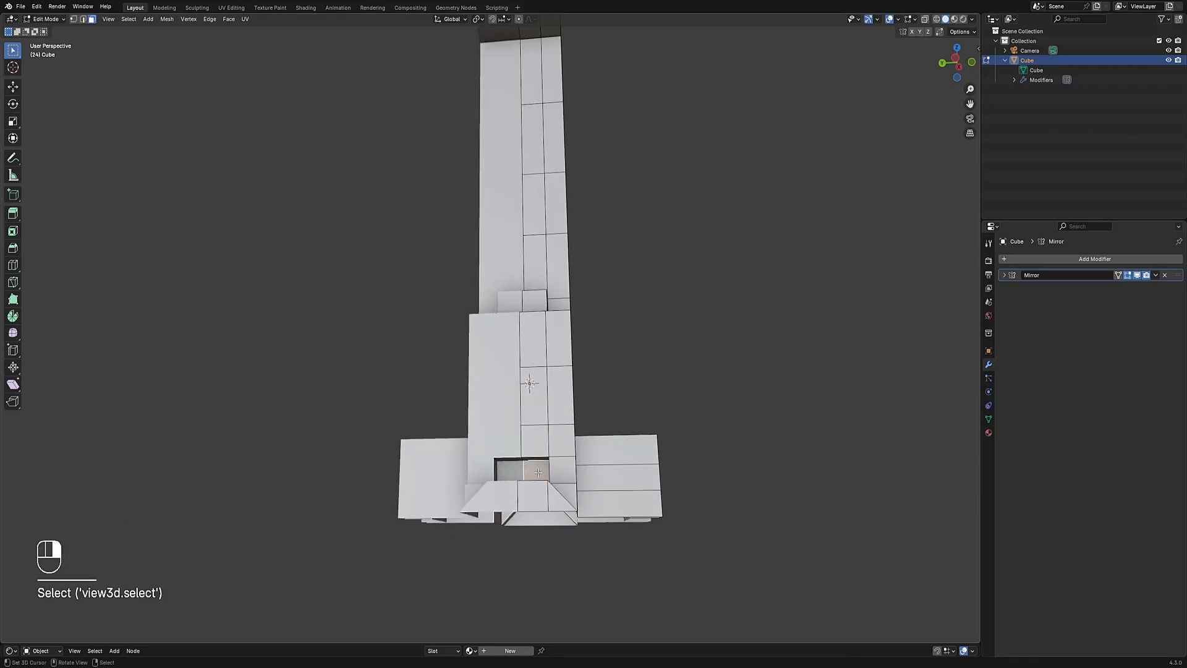
key(Tab)
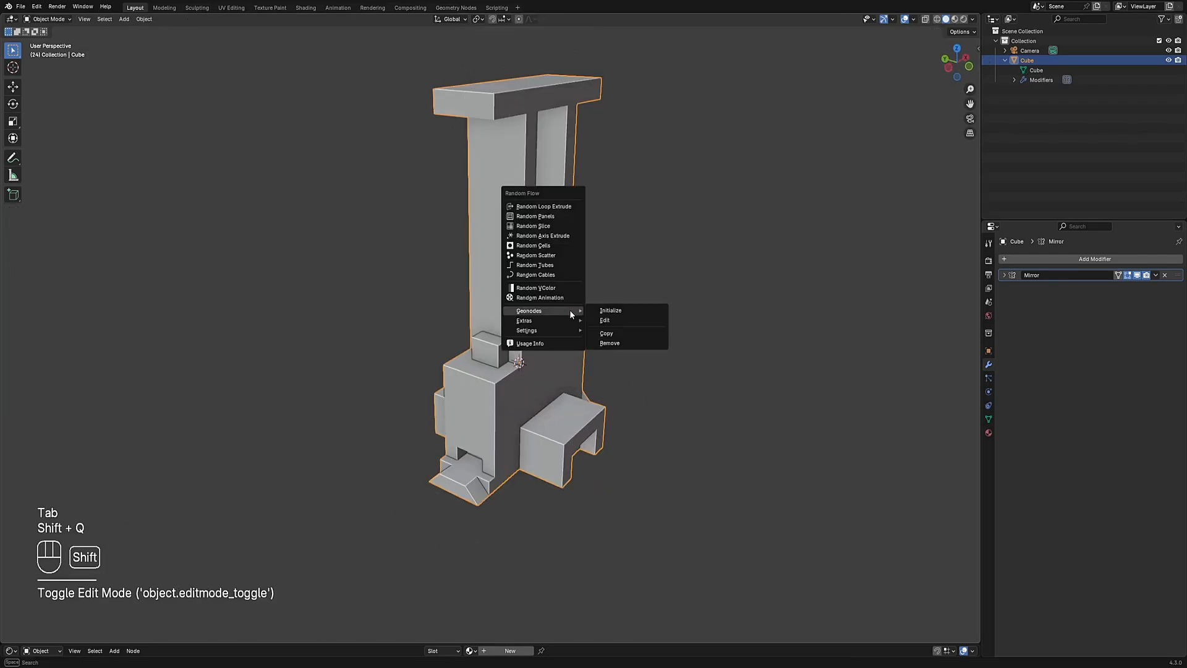
click(610, 311)
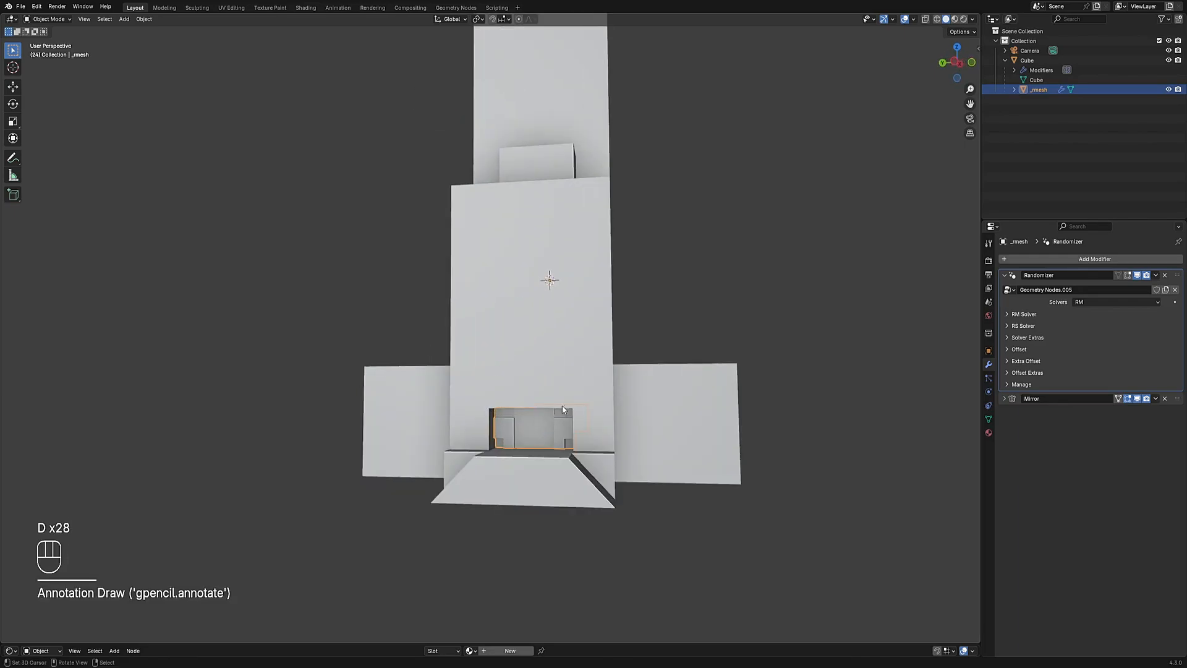
drag(530, 394, 560, 424)
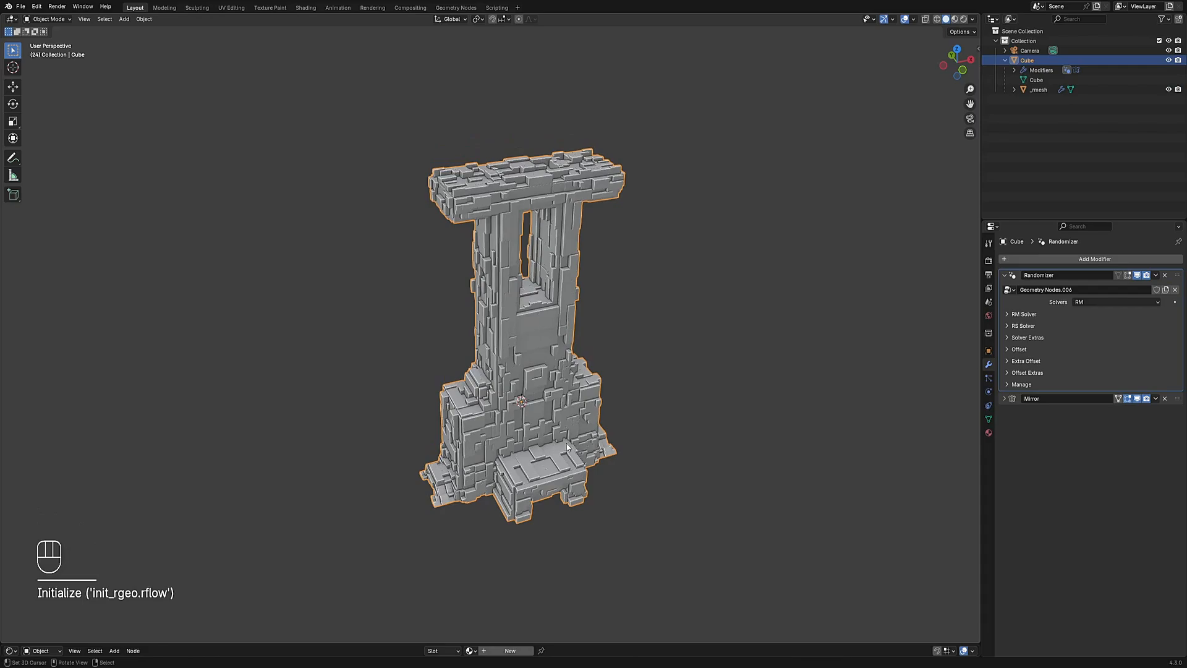
- Maximize the viewport and show the finished tower in Rendered shading
key(ctrl+alt+home)
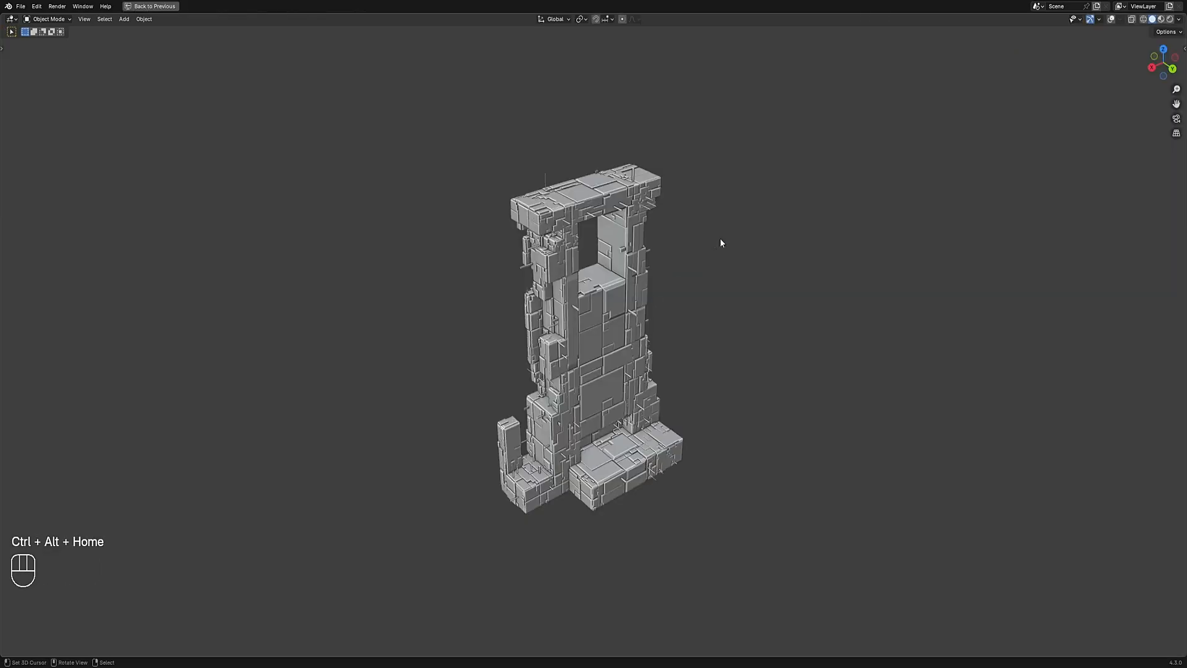
key(z)
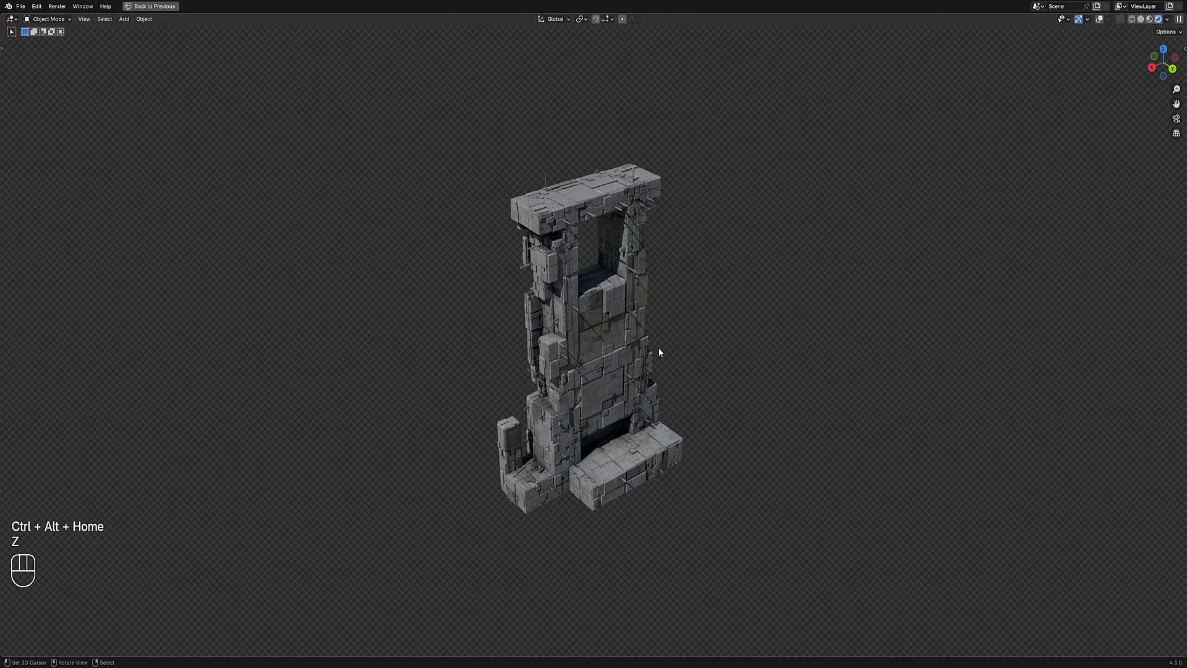